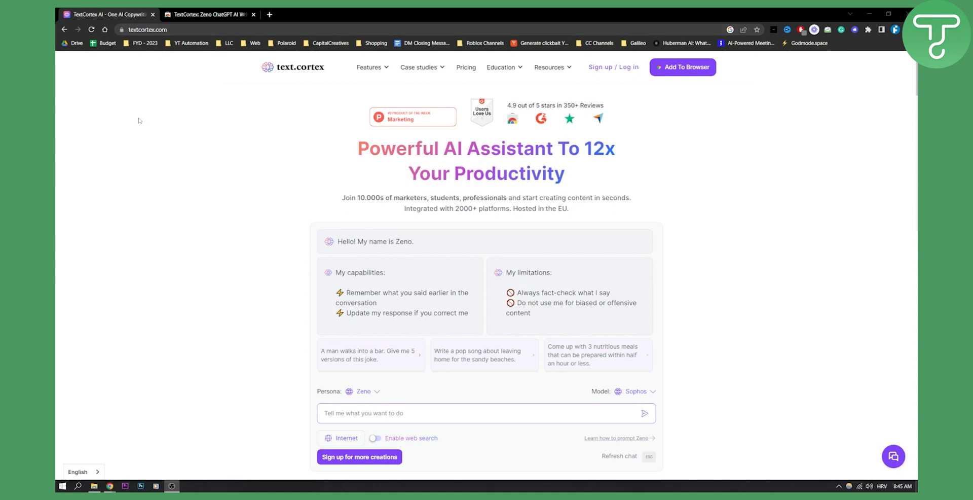
Add the TextCortex Zeno extension from the Chrome Web Store, landing on its onboarding questionnaire
{"action": "scroll", "scroll_direction": "down", "scroll_amount": 3}
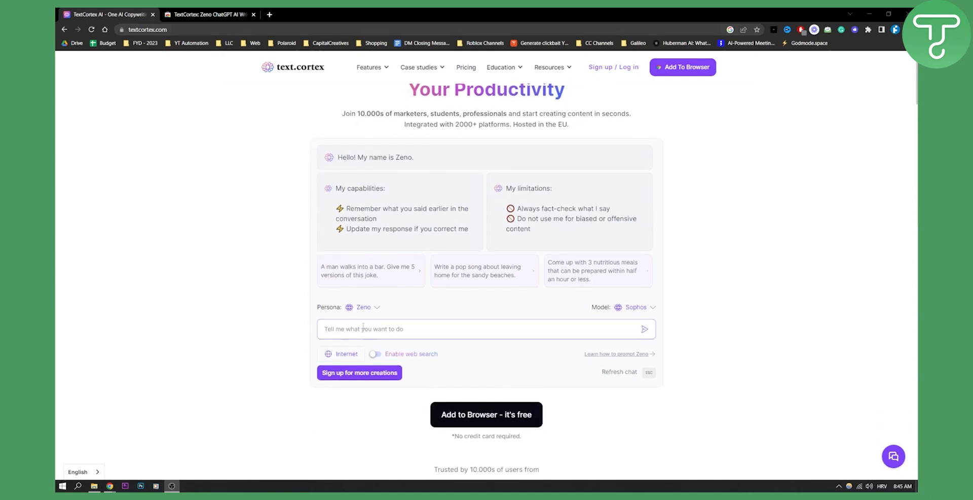
{"action": "scroll", "scroll_direction": "up", "scroll_amount": 3}
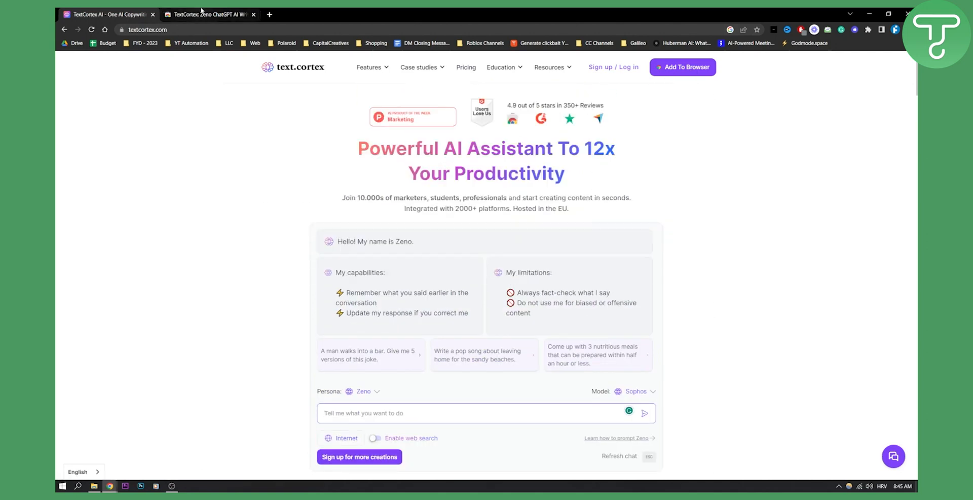
{"action": "left_click", "coordinate": [682, 67]}
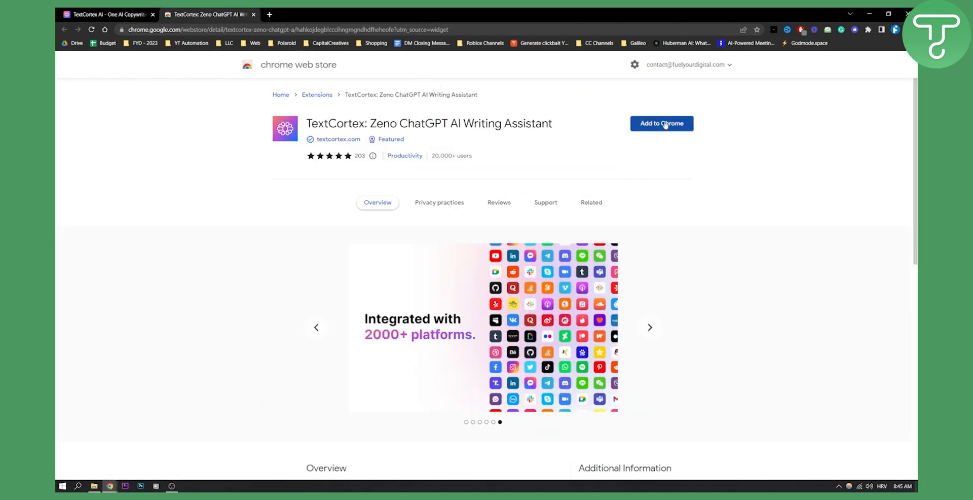
{"action": "left_click", "coordinate": [661, 122]}
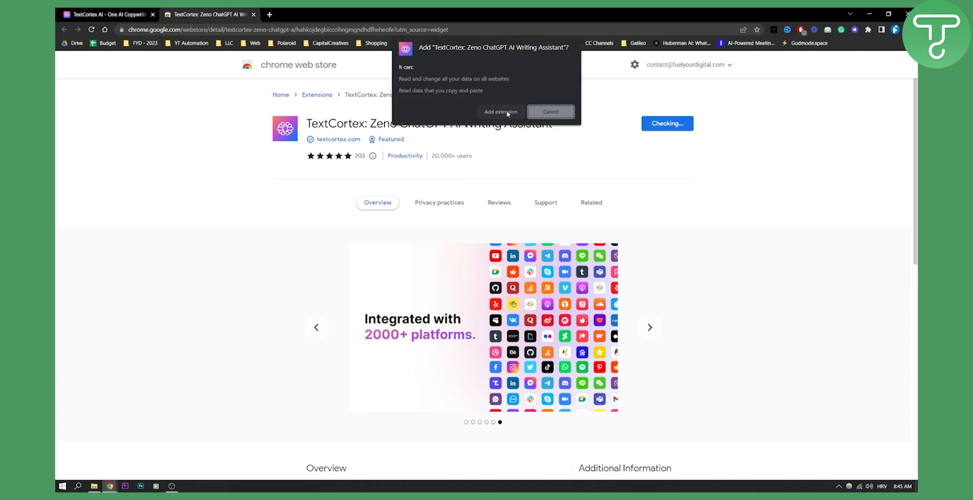
{"action": "left_click", "coordinate": [500, 111]}
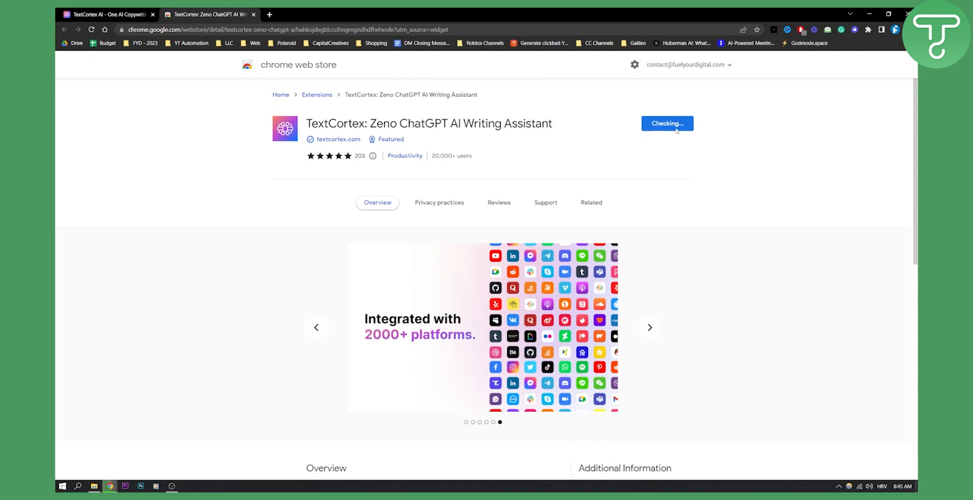
{"action": "left_click", "coordinate": [590, 203]}
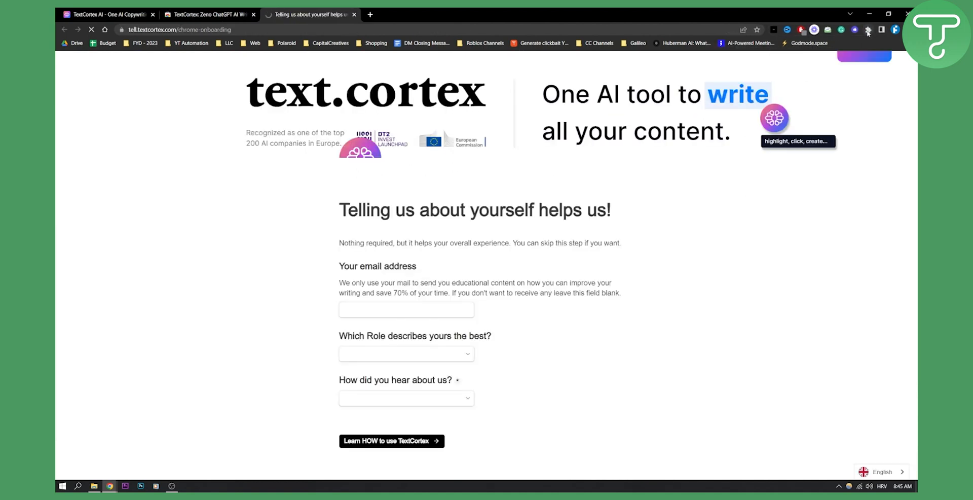
Pin TextCortex to the toolbar and show its Quick Settings with site, synonym and sidebar options
{"action": "left_click", "coordinate": [868, 29]}
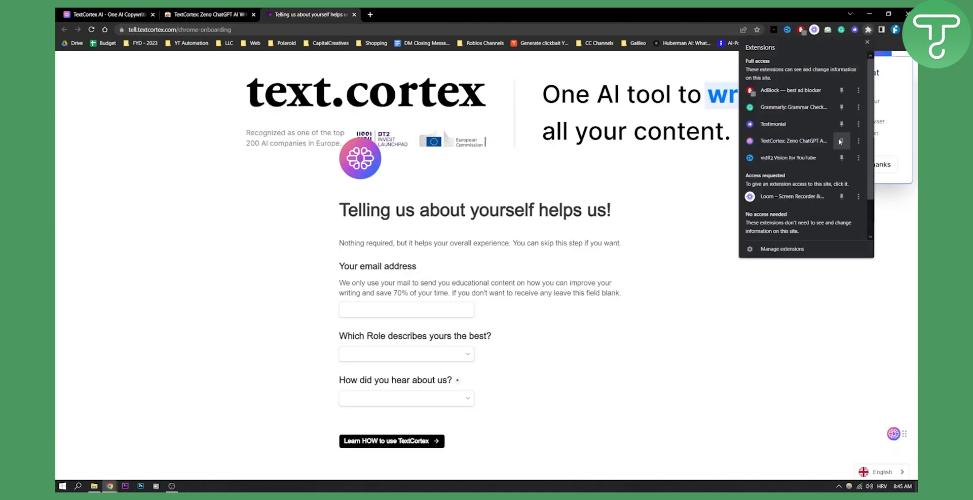
{"action": "left_click", "coordinate": [841, 141]}
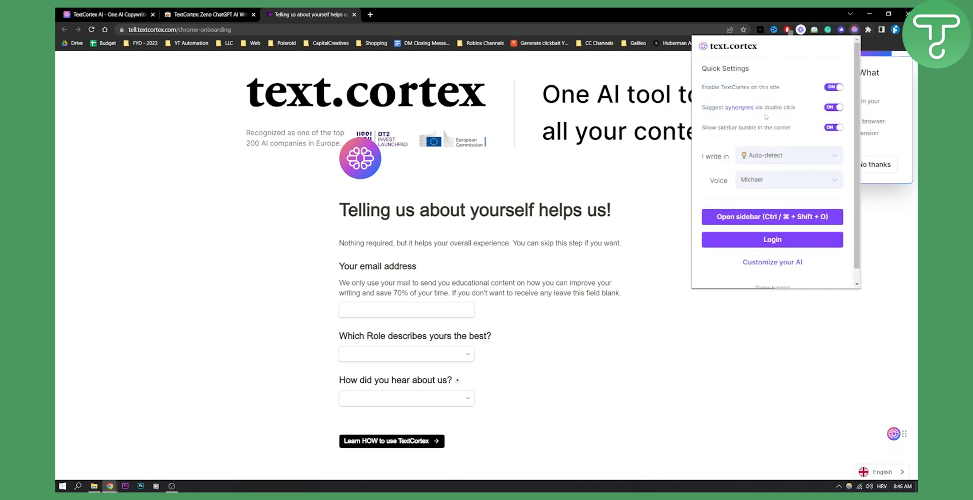
{"action": "mouse_move", "coordinate": [799, 157]}
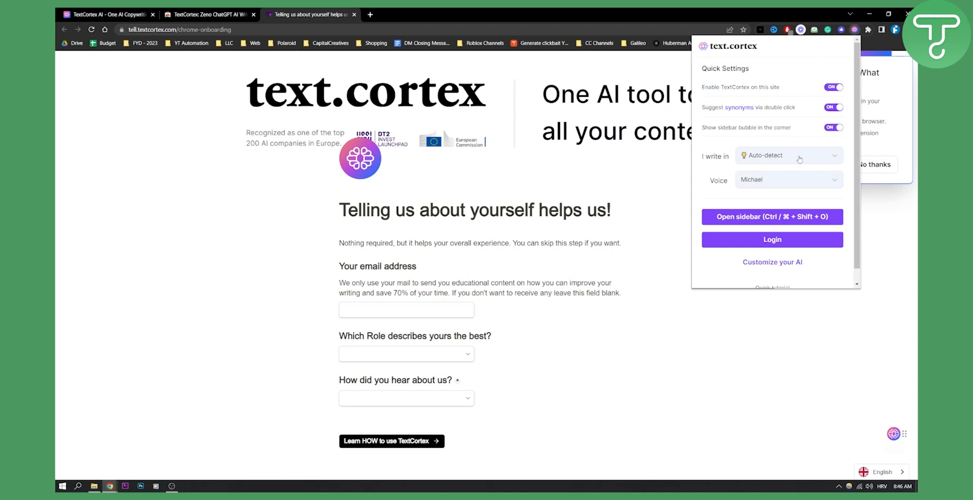
{"action": "left_click", "coordinate": [788, 180]}
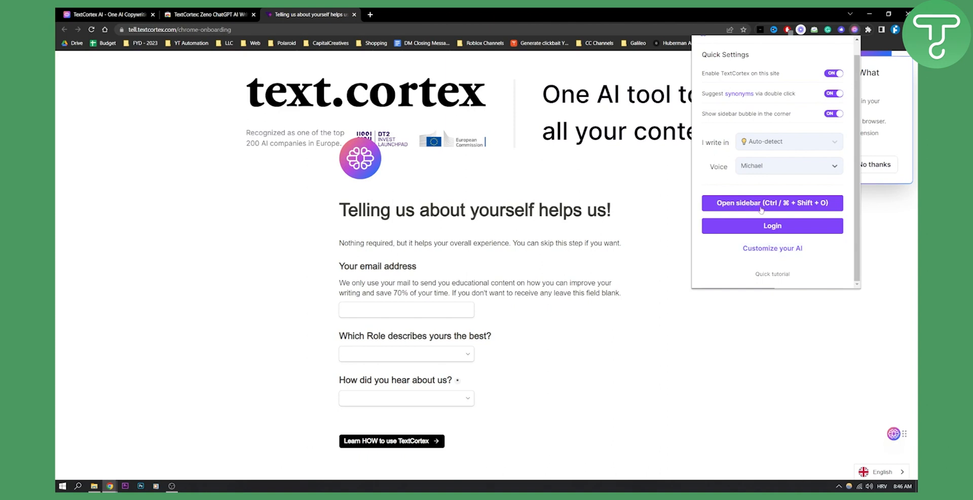
Run the example prompt 'Write a Romantic Letter to Gertrude' in the Zeno sidebar chat
{"action": "left_click", "coordinate": [773, 202]}
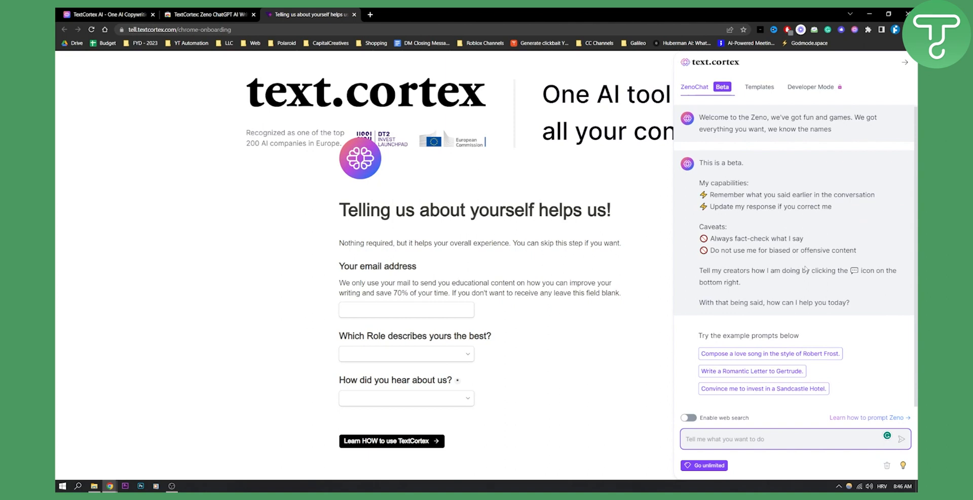
{"action": "mouse_move", "coordinate": [717, 101]}
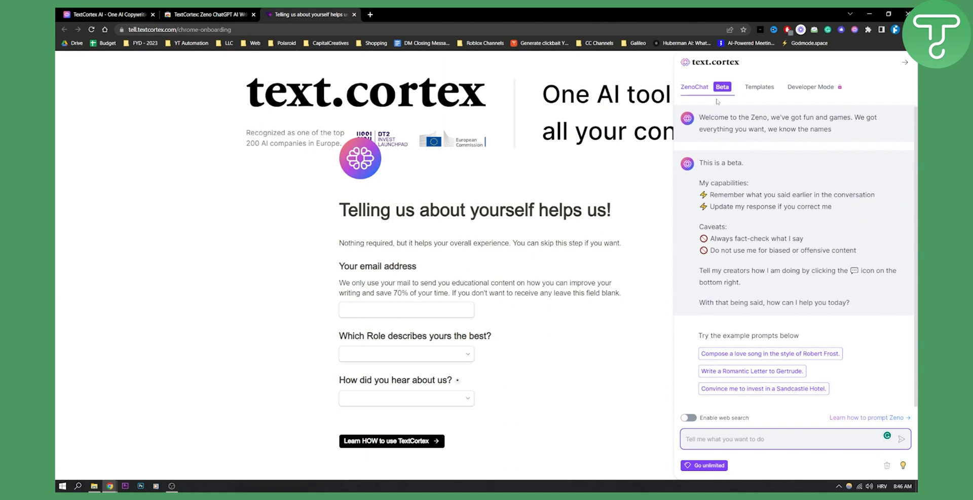
{"action": "mouse_move", "coordinate": [731, 185]}
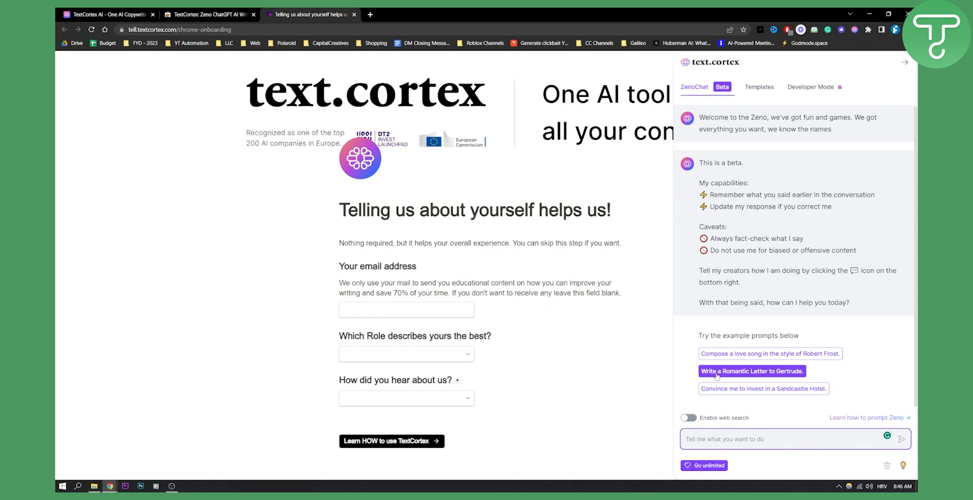
{"action": "left_click", "coordinate": [751, 371]}
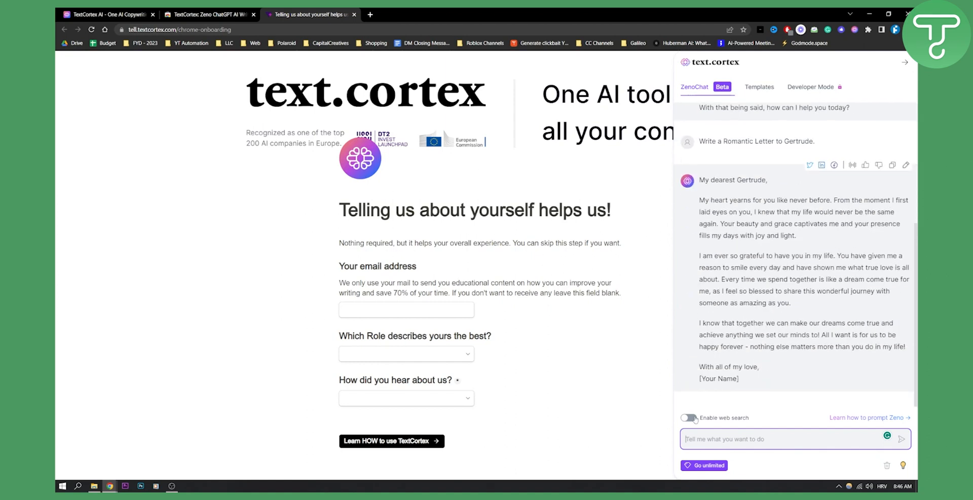
Enable web search and send Zeno the question 'what is elo...' about Elon Musk's net worth
{"action": "left_click", "coordinate": [688, 418]}
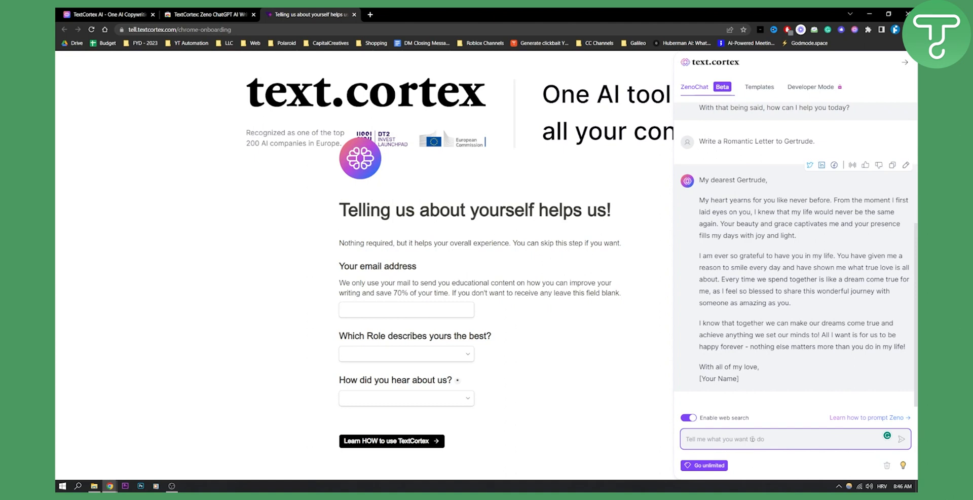
{"action": "type", "text": "what"}
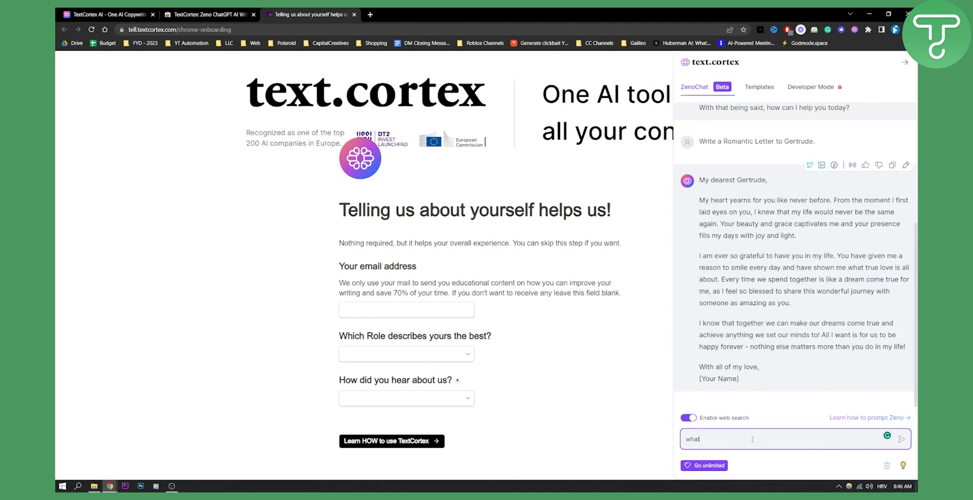
{"action": "type", "text": "is elon musk's net"}
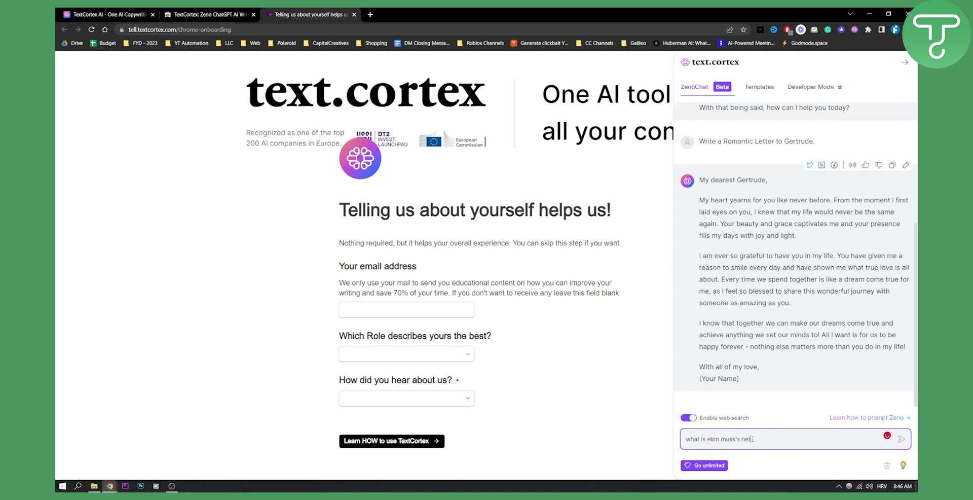
{"action": "left_click", "coordinate": [901, 438]}
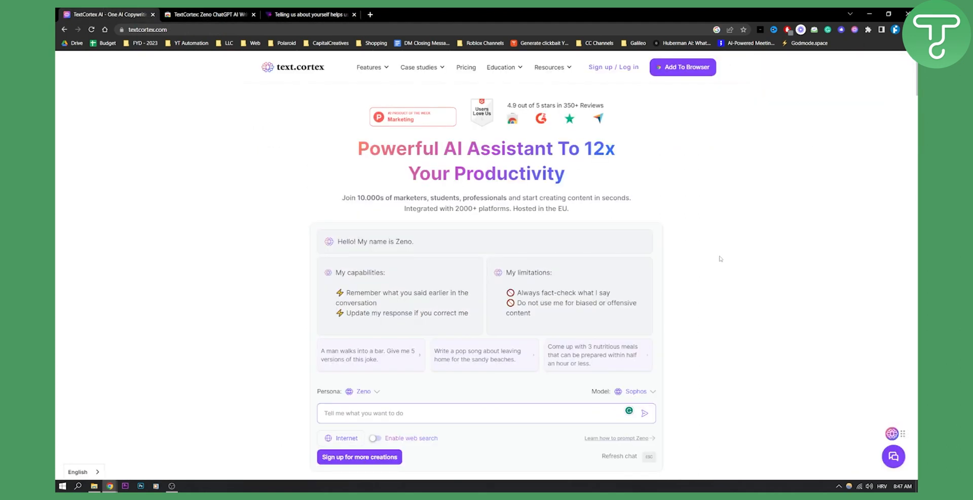
{"action": "mouse_move", "coordinate": [446, 220]}
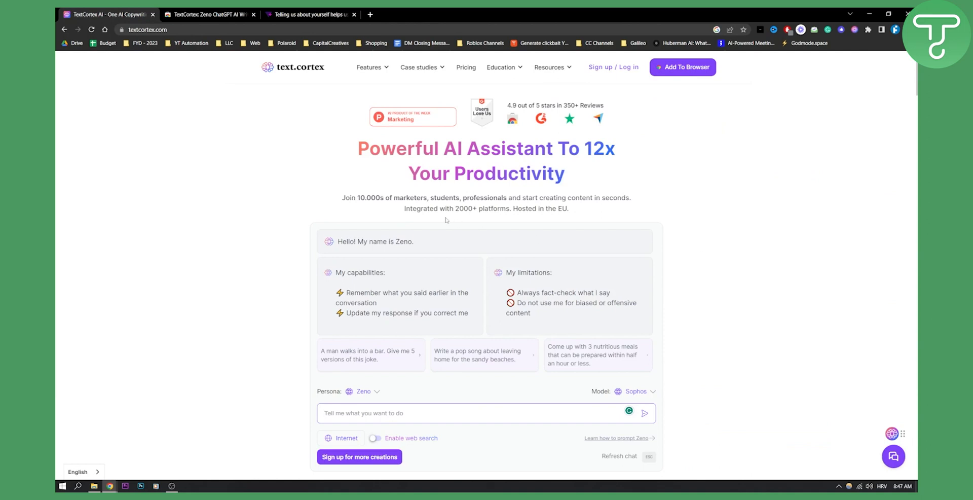
{"action": "mouse_move", "coordinate": [449, 211]}
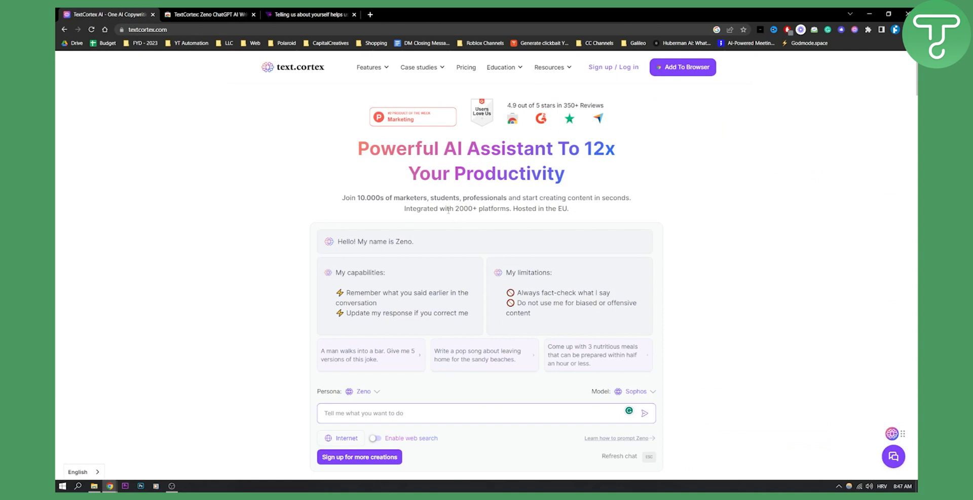
Scroll the textcortex.com homepage past features and reviews to the Questions? Answers. section
{"action": "scroll", "scroll_direction": "down", "scroll_amount": 3}
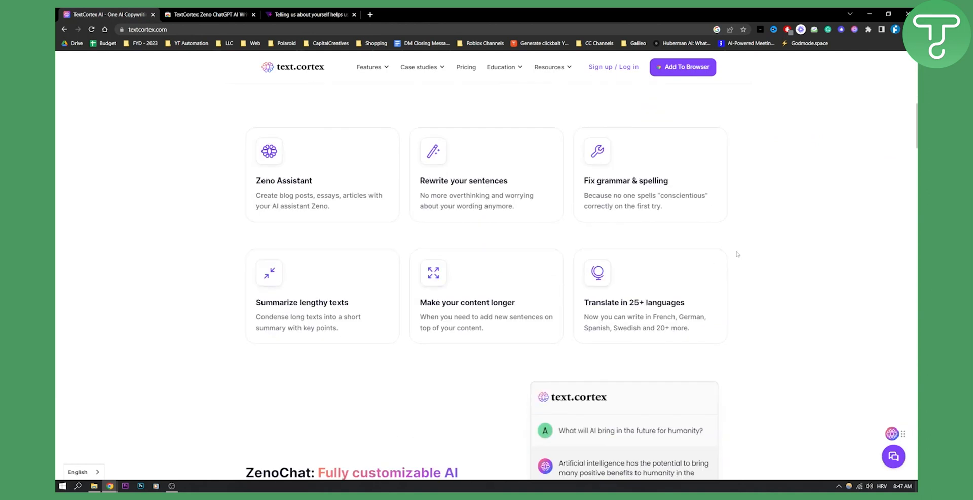
{"action": "scroll", "scroll_direction": "down", "scroll_amount": 3}
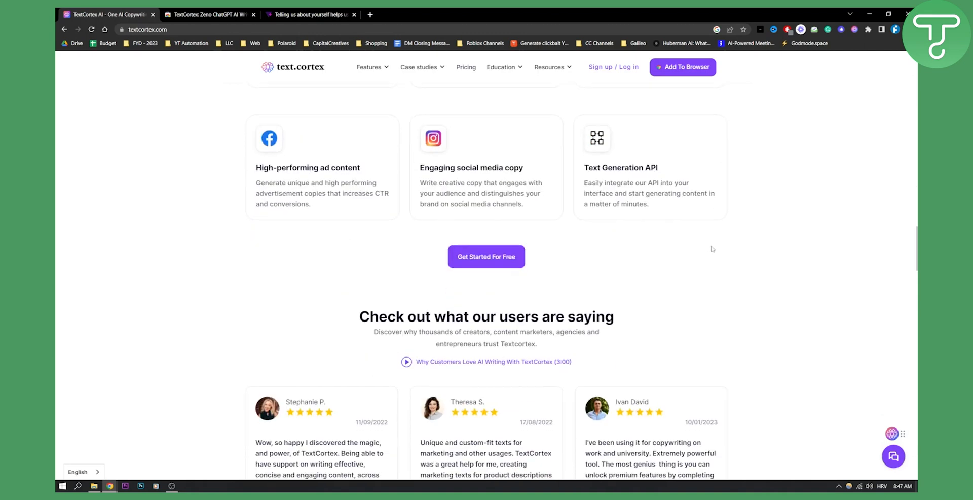
{"action": "scroll", "scroll_direction": "down", "scroll_amount": 3}
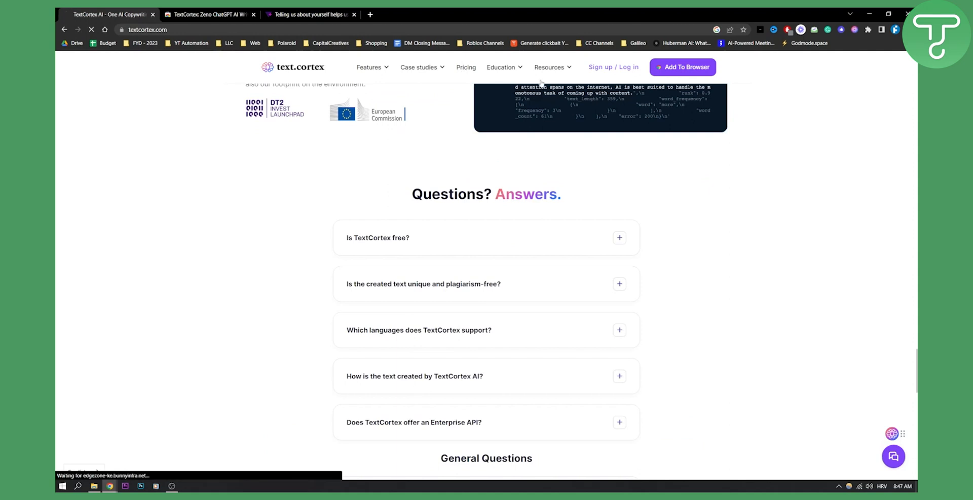
View the Business, Pro and Free plan cards and Team Plan banner on the pricing page
{"action": "left_click", "coordinate": [465, 68]}
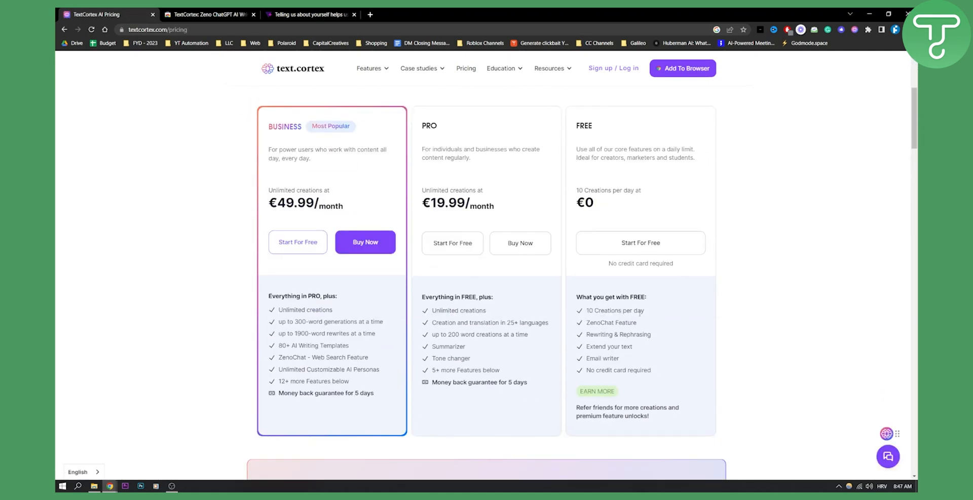
{"action": "scroll", "scroll_direction": "down", "scroll_amount": 3}
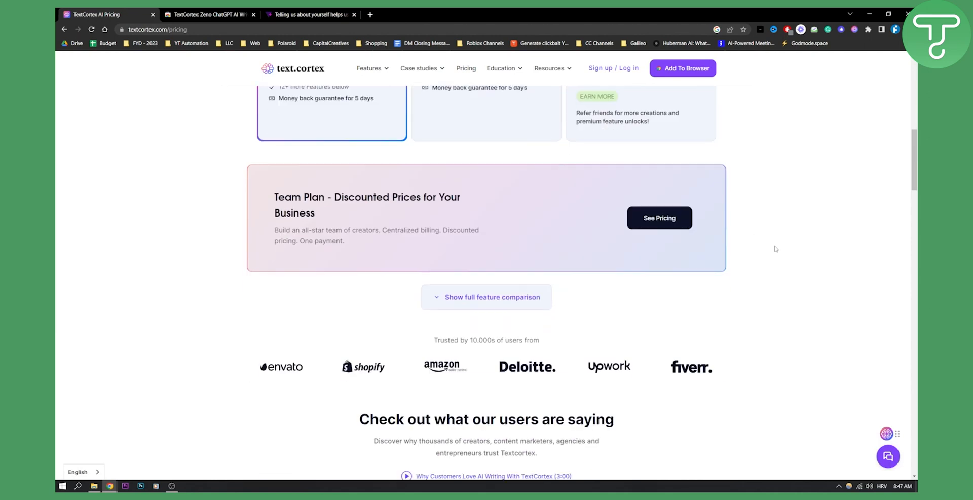
{"action": "scroll", "scroll_direction": "up", "scroll_amount": 3}
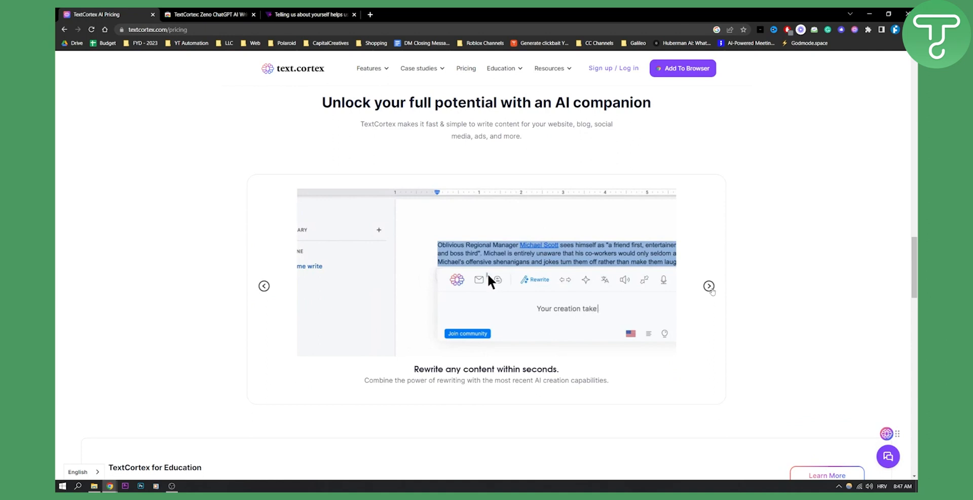
Browse the AI companion carousel from YouTube descriptions to the love letter demo, then scroll back to the plans
{"action": "left_click", "coordinate": [709, 286]}
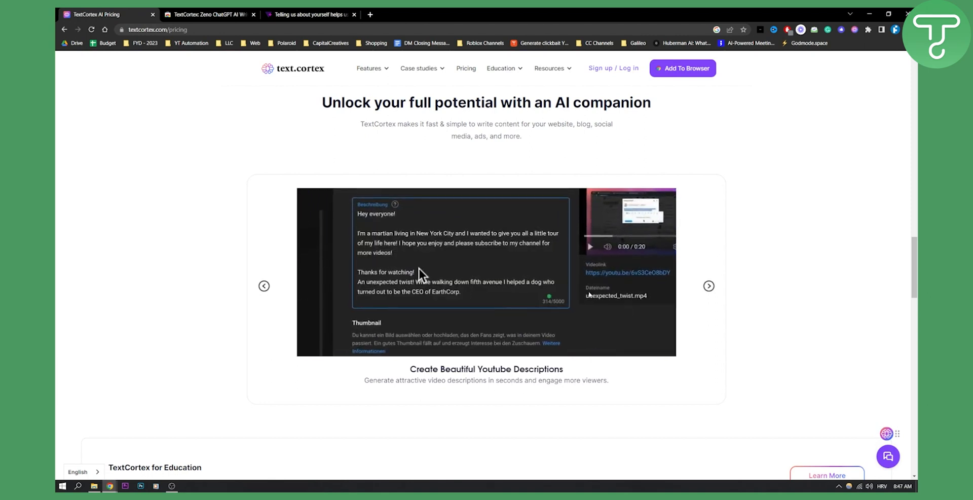
{"action": "left_click", "coordinate": [709, 286]}
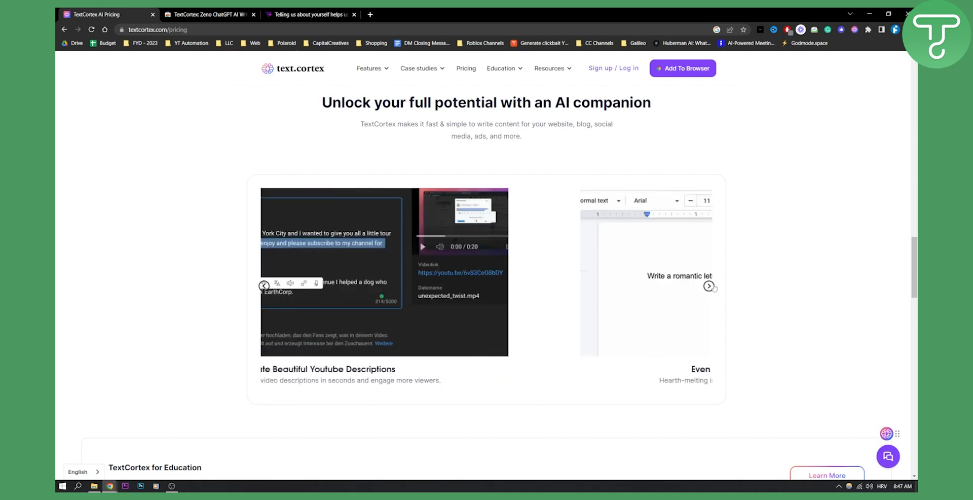
{"action": "left_click", "coordinate": [709, 286]}
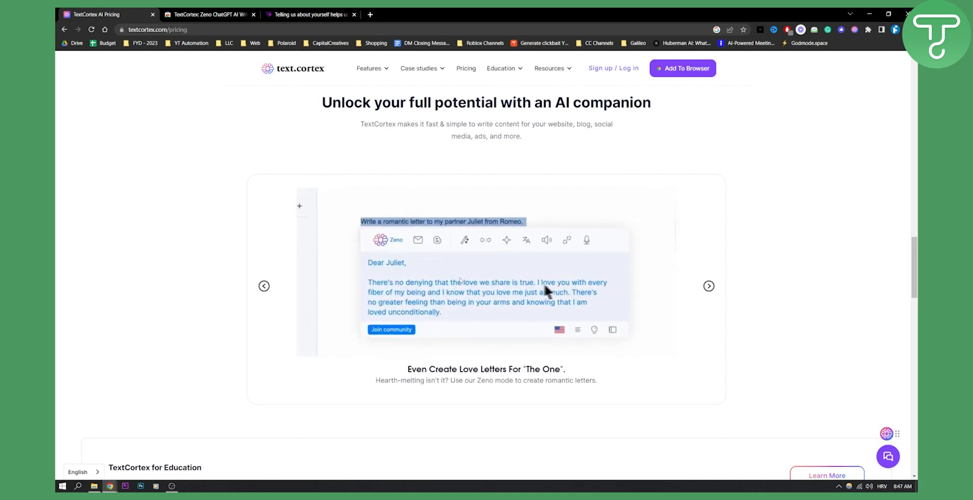
{"action": "scroll", "scroll_direction": "down", "scroll_amount": 3}
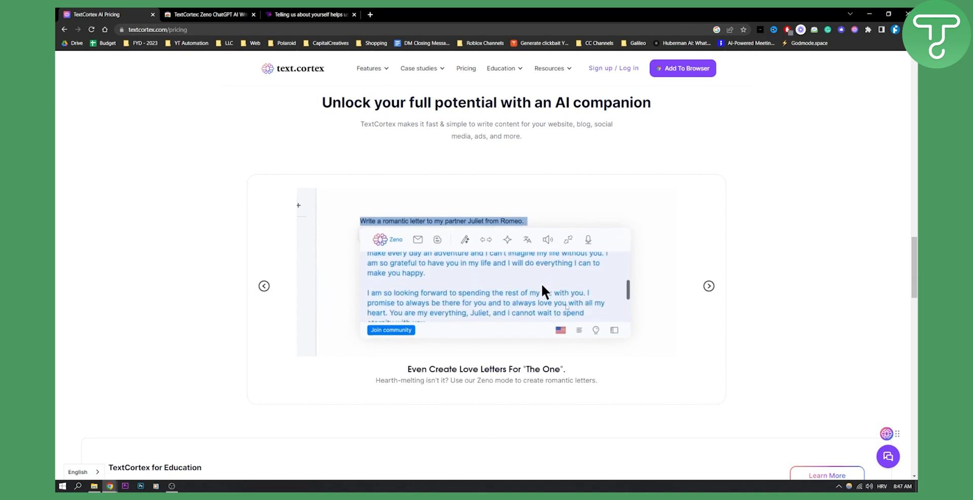
{"action": "scroll", "scroll_direction": "down", "scroll_amount": 3}
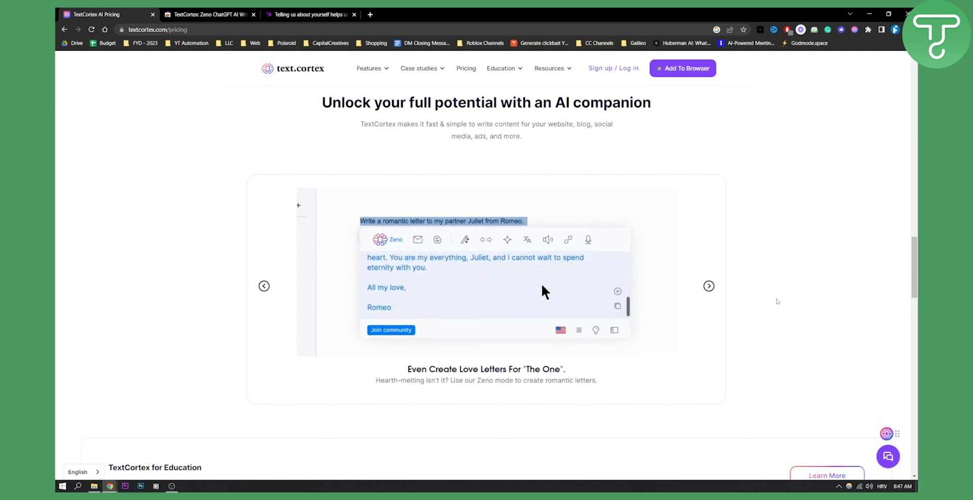
{"action": "scroll", "scroll_direction": "down", "scroll_amount": 3}
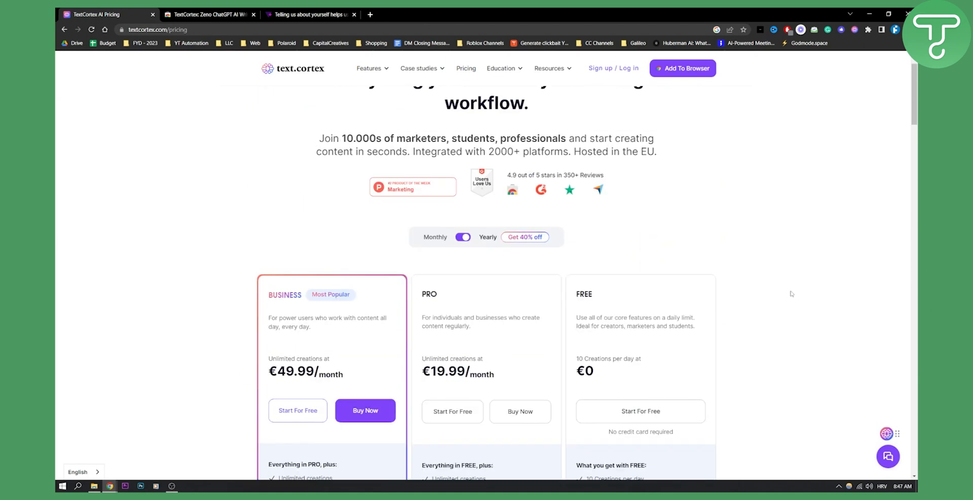
{"action": "scroll", "scroll_direction": "down", "scroll_amount": 3}
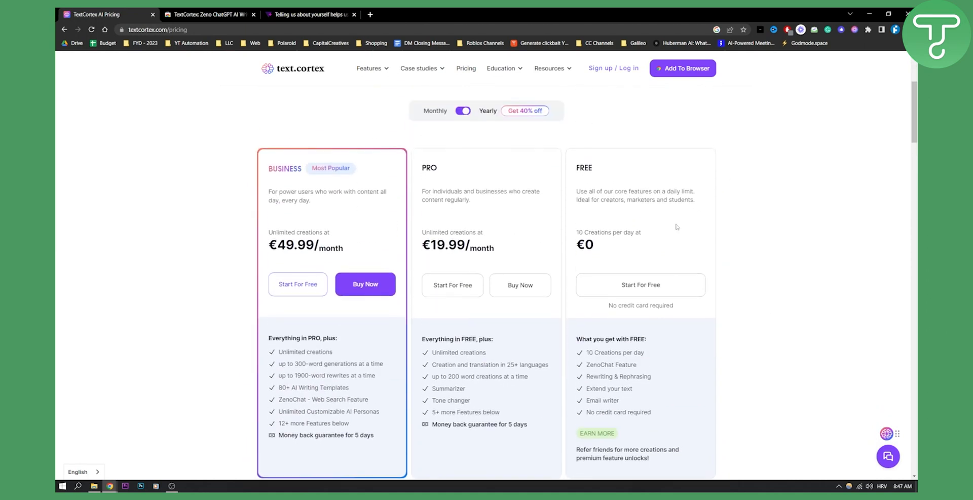
{"action": "mouse_move", "coordinate": [488, 218]}
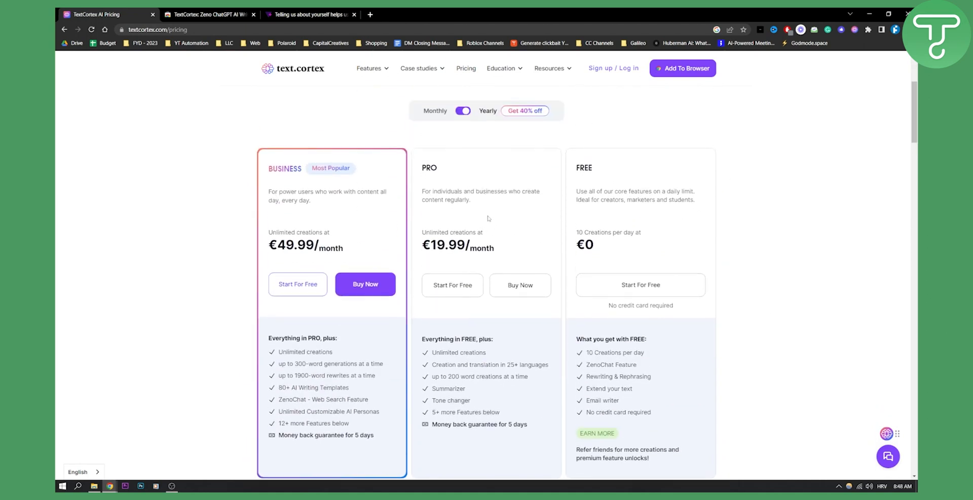
{"action": "mouse_move", "coordinate": [550, 226]}
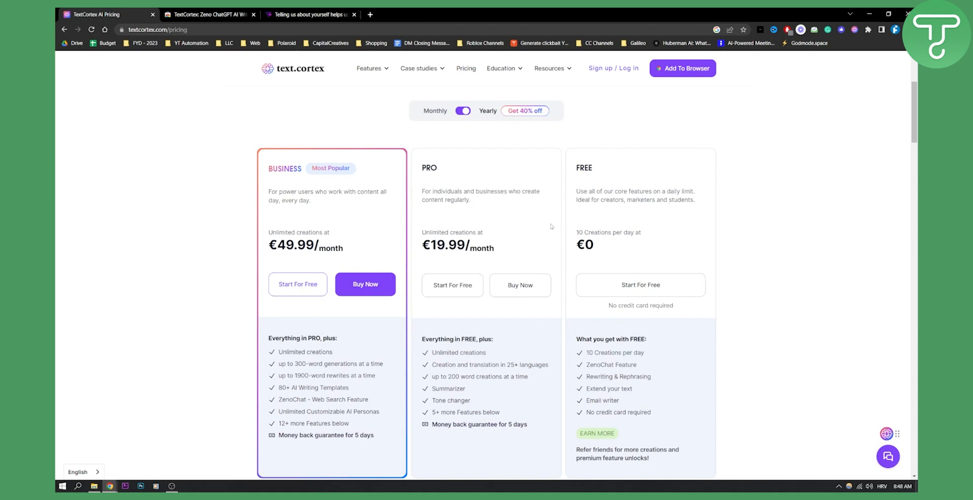
{"action": "scroll", "scroll_direction": "up", "scroll_amount": 3}
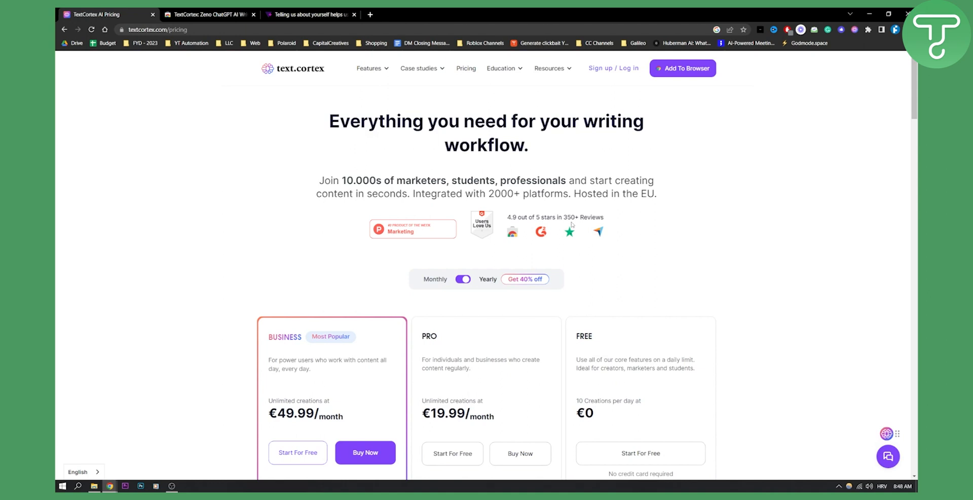
{"action": "mouse_move", "coordinate": [572, 225]}
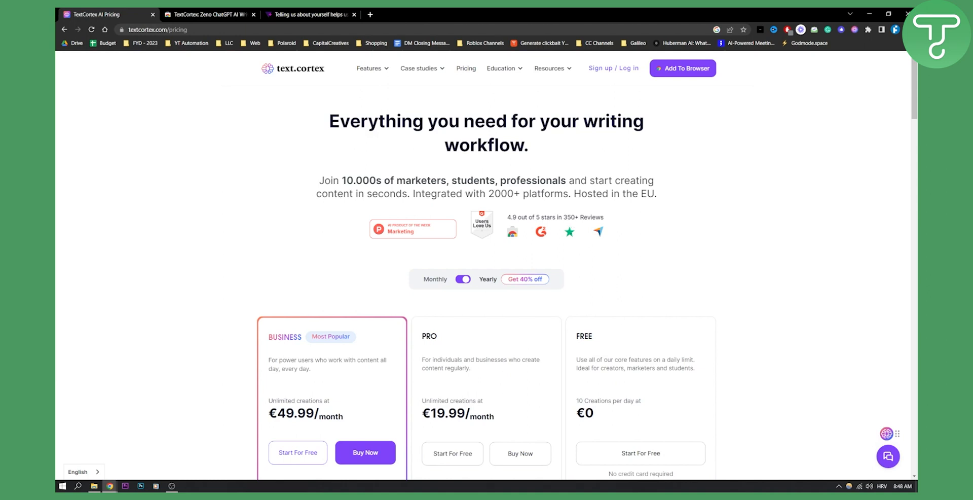